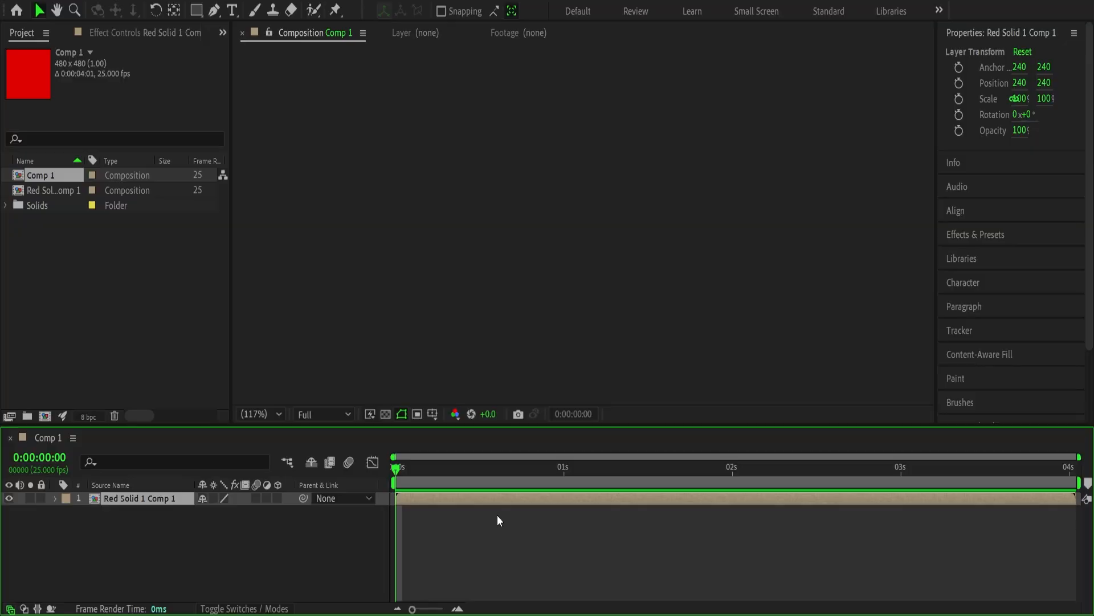
# Install quick-motion.jsx as a ScriptUI panel, skipping the overwrite since it already exists.
pyautogui.click(960, 98)
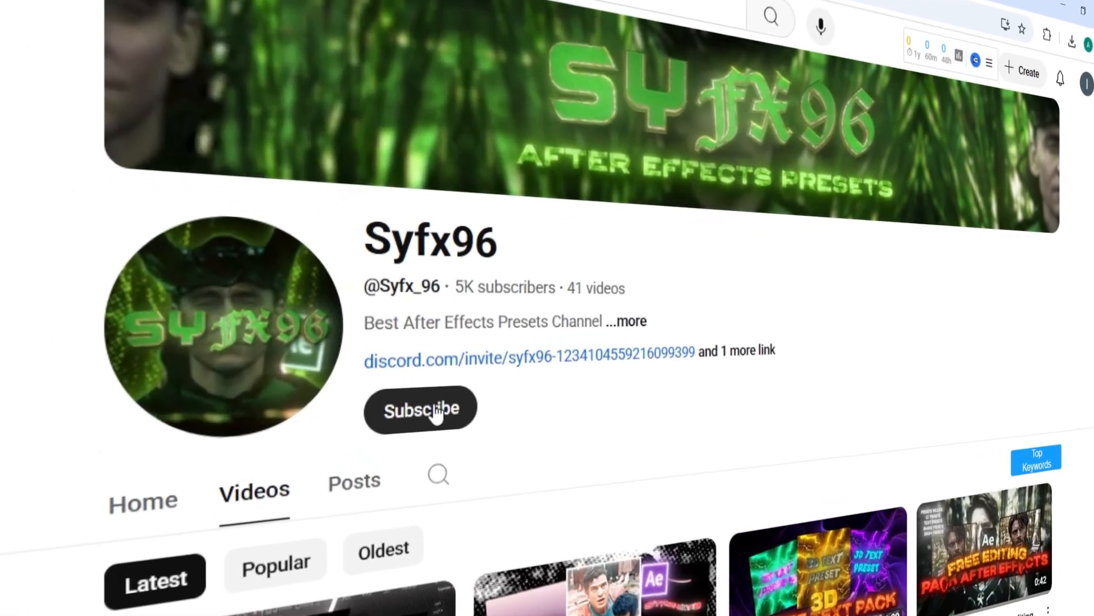
pyautogui.click(421, 408)
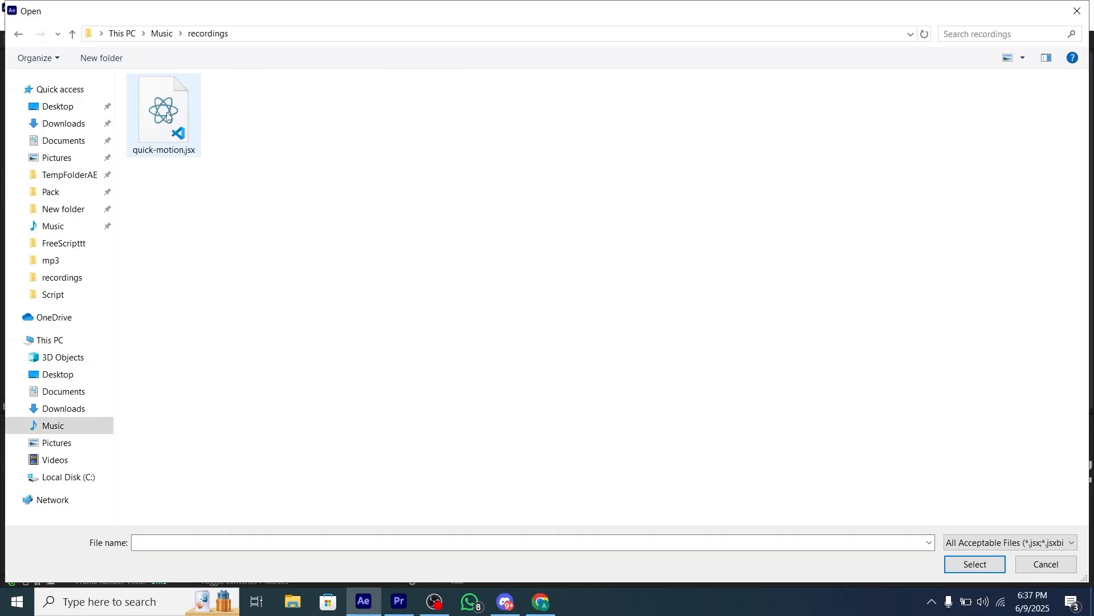
pyautogui.click(163, 112)
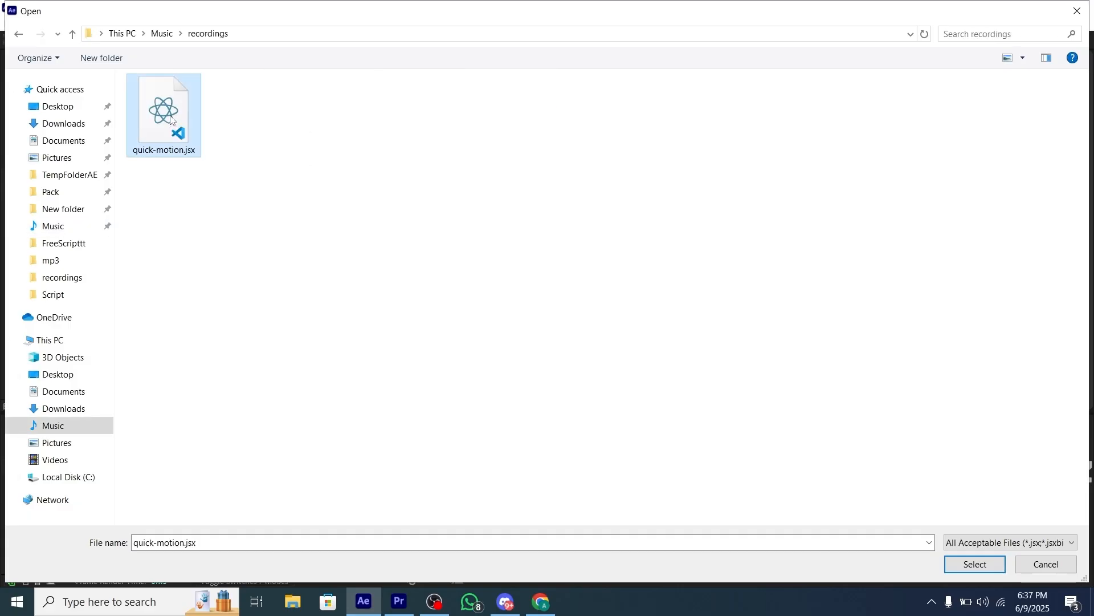
pyautogui.click(974, 564)
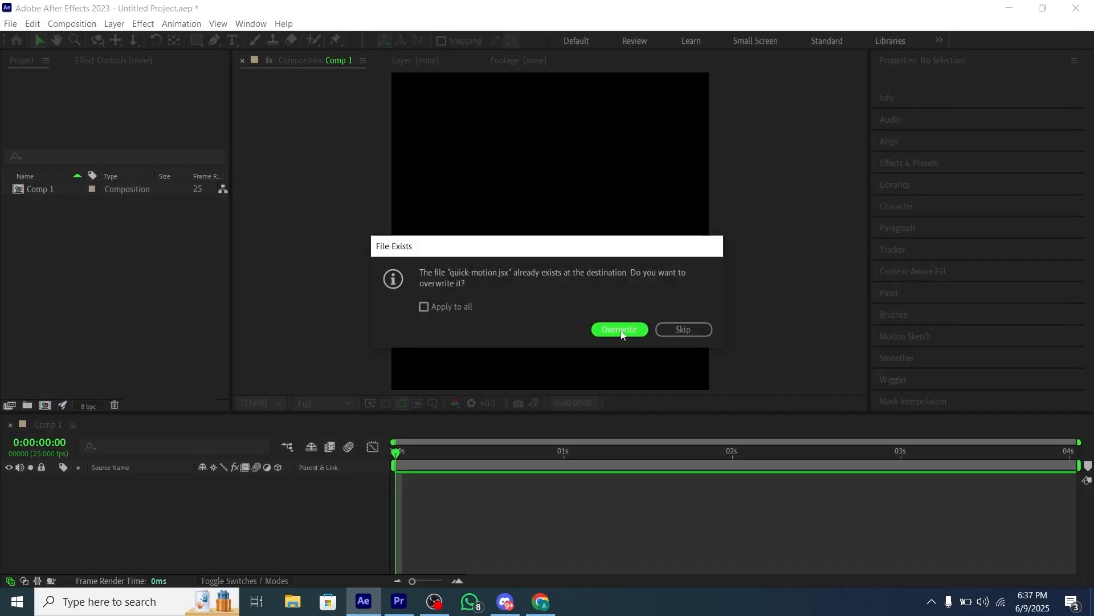
pyautogui.moveTo(683, 329)
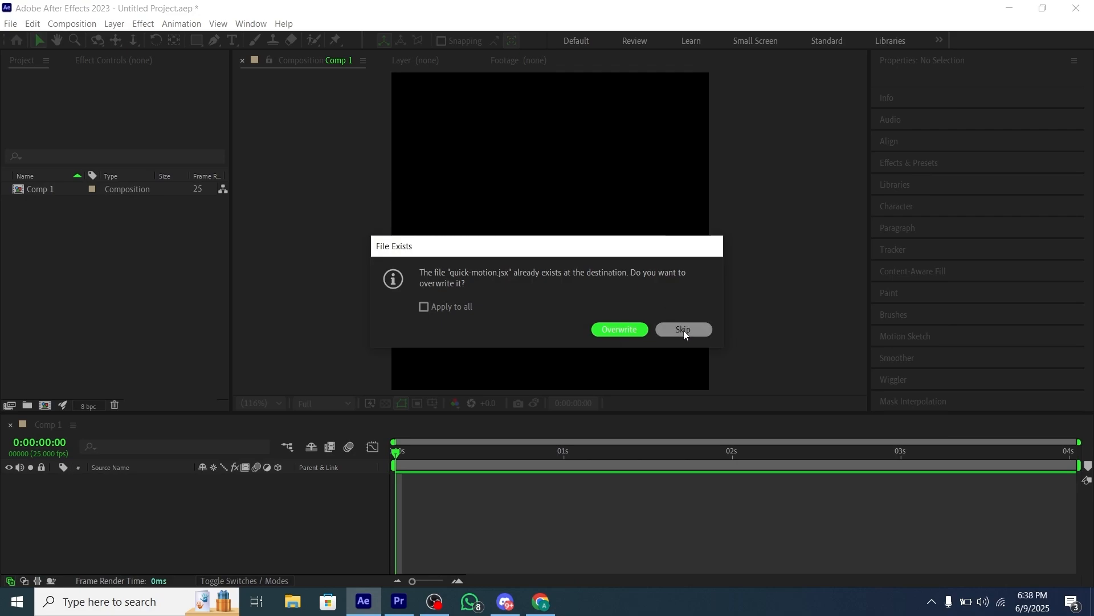
pyautogui.click(682, 329)
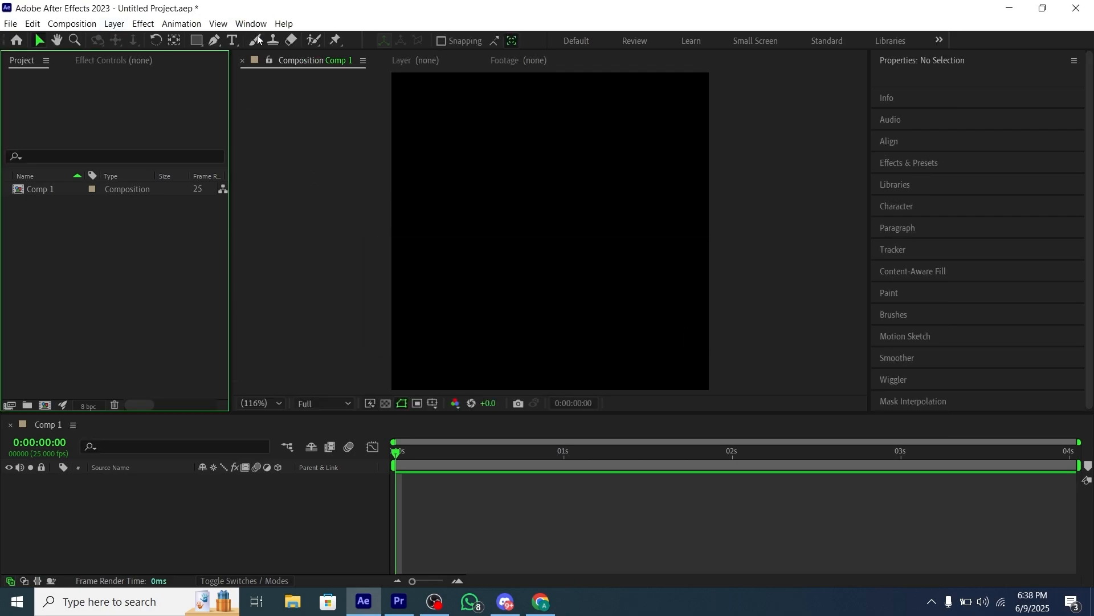
# Dock the quick-motion.jsx panel from the Window menu beside Comp 1.
pyautogui.click(250, 22)
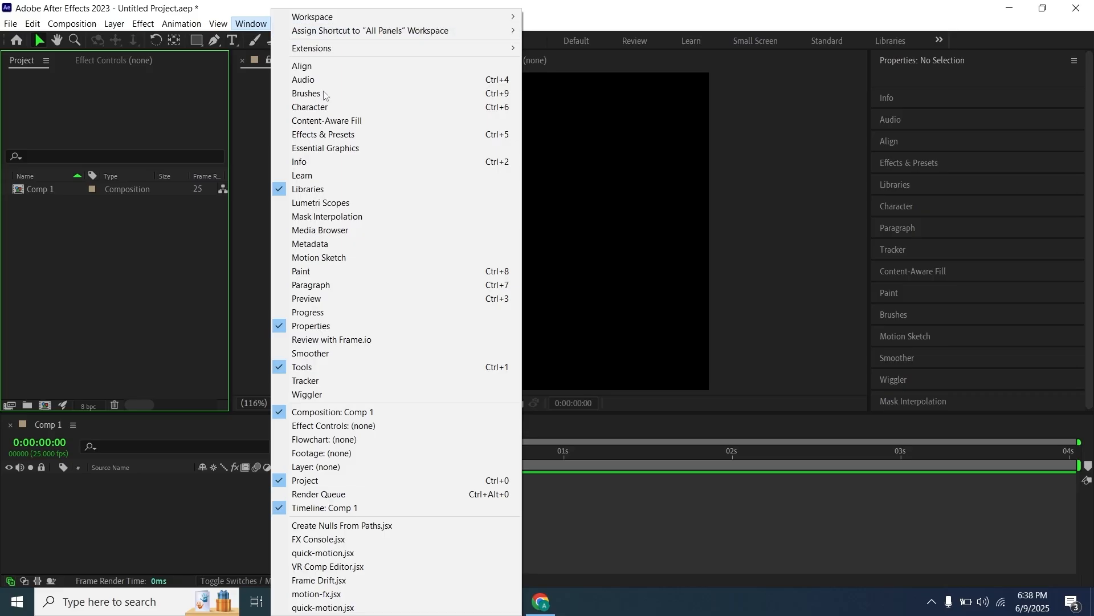
pyautogui.moveTo(322, 551)
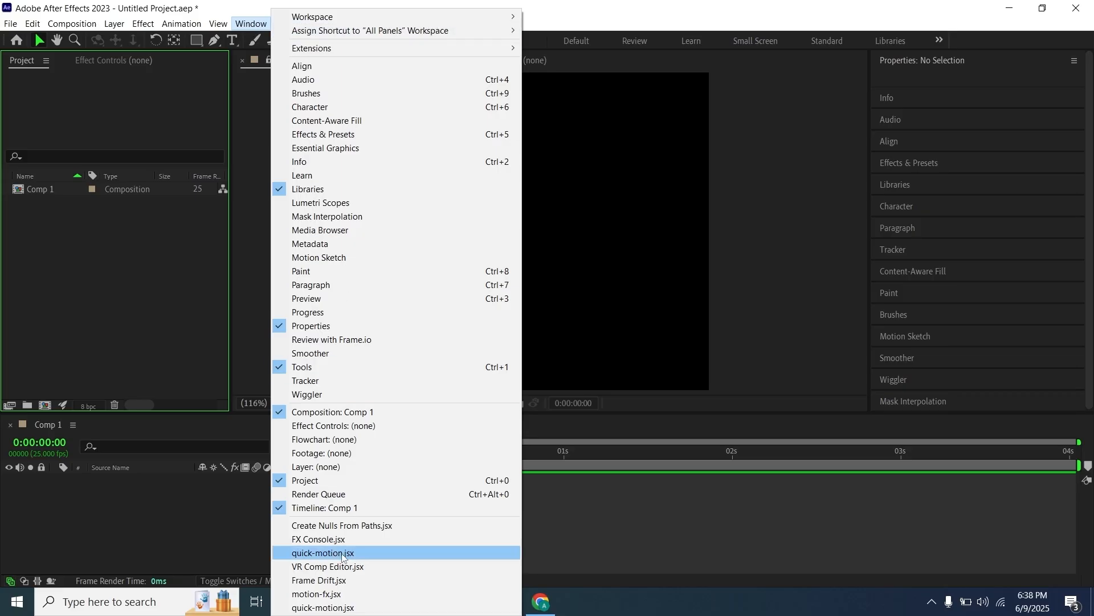
pyautogui.click(322, 552)
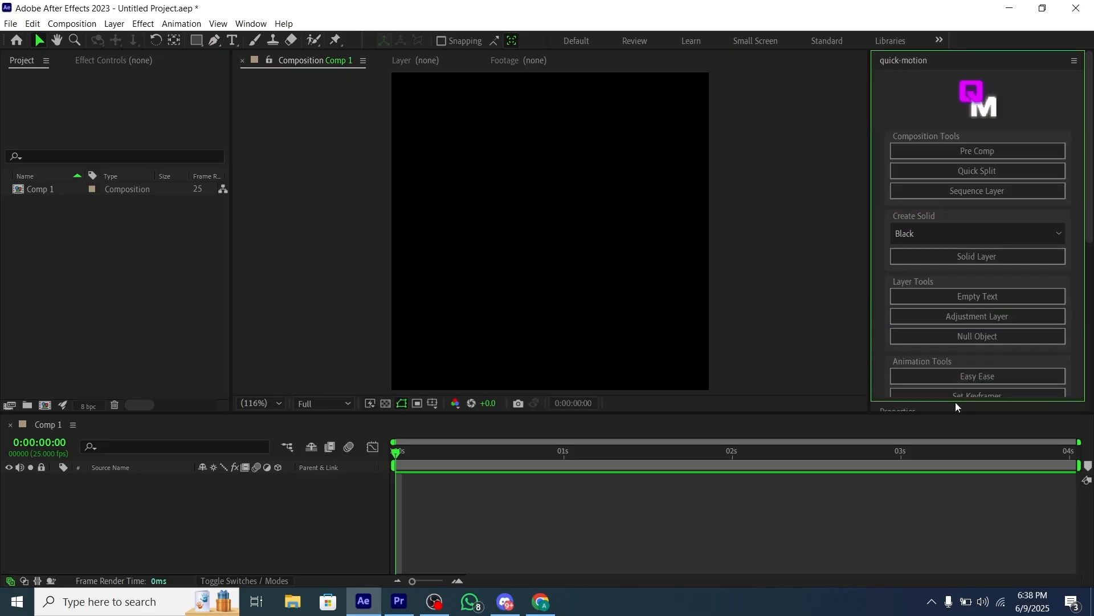
pyautogui.scroll(-3)
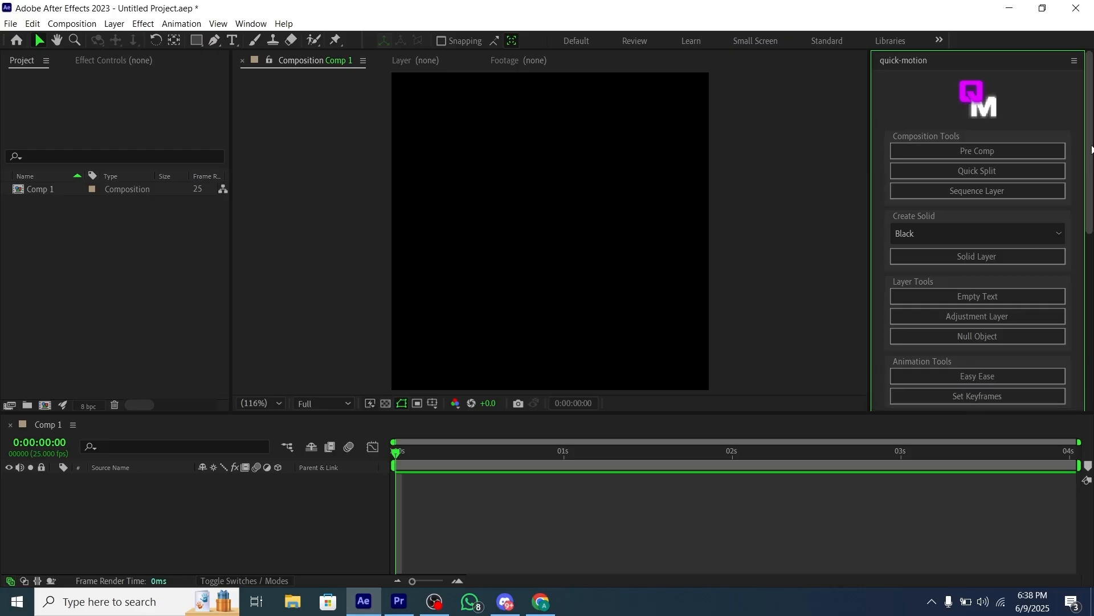
# Add white, blue and yellow solids via the panel, then keep only the white solid.
pyautogui.click(977, 256)
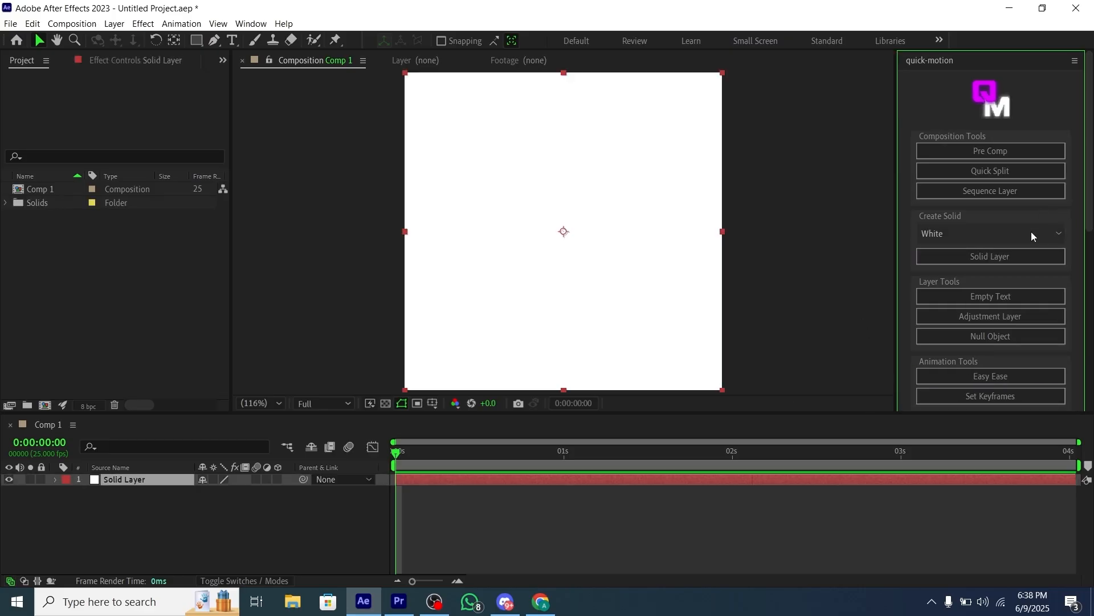
pyautogui.click(989, 232)
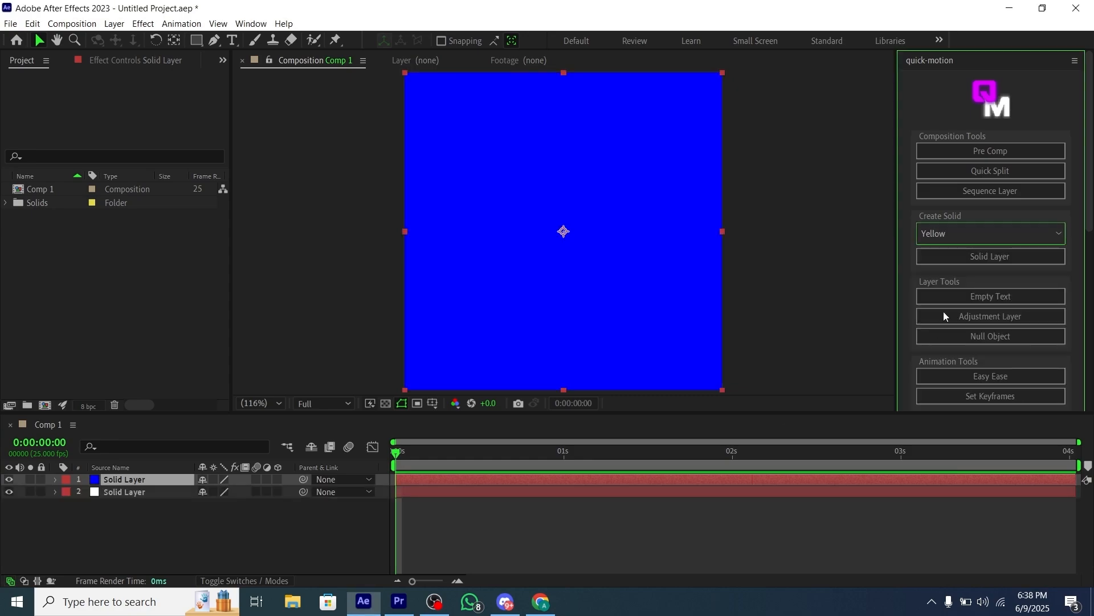
pyautogui.click(990, 257)
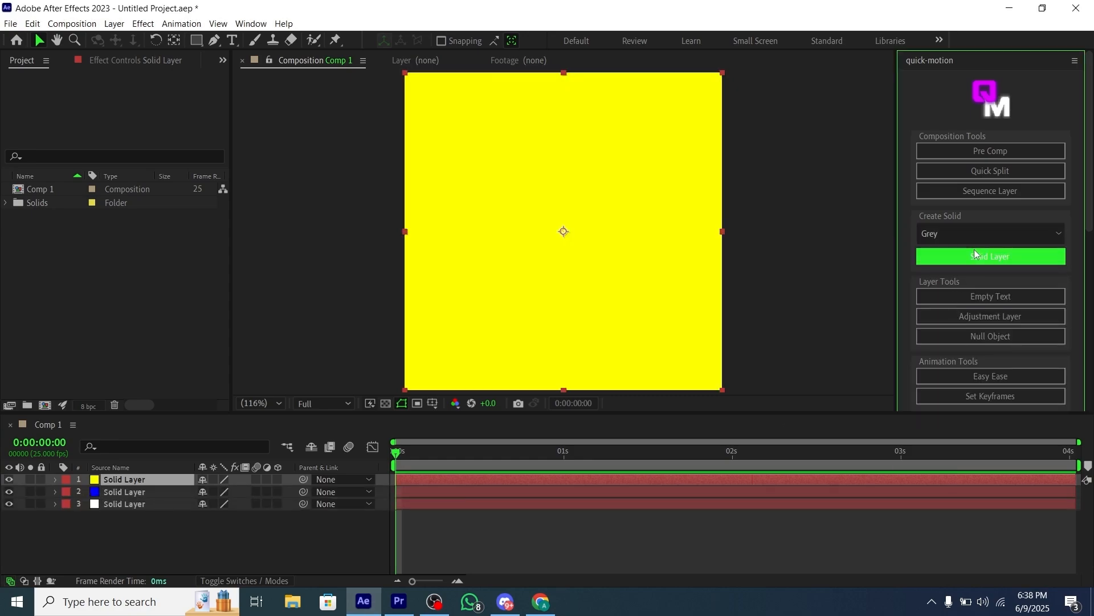
pyautogui.click(989, 255)
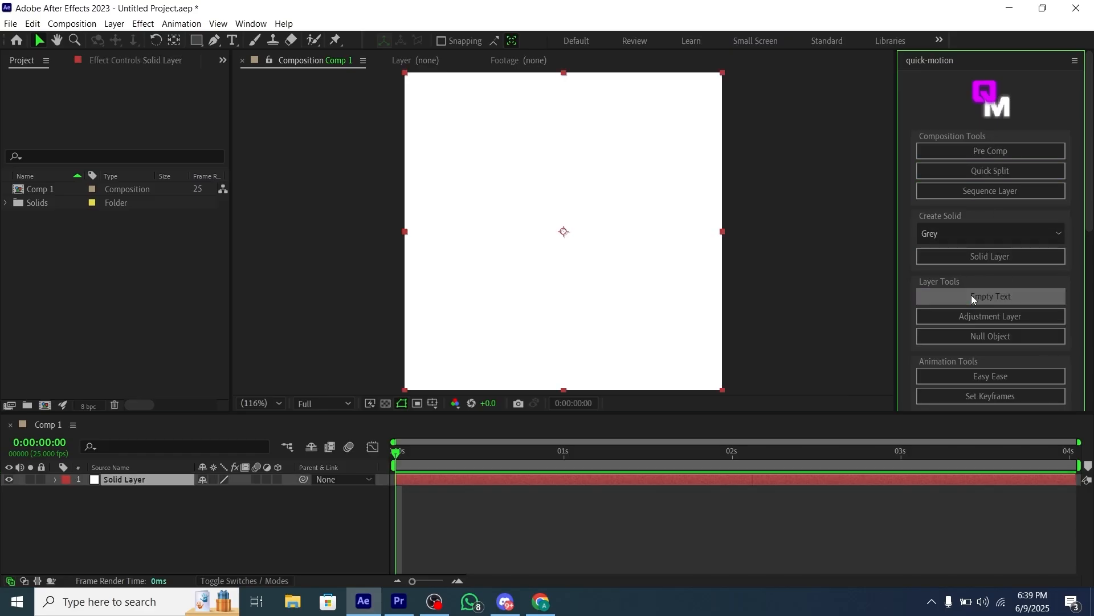
# Add an empty text layer reading WELCOME above the white solid.
pyautogui.click(989, 297)
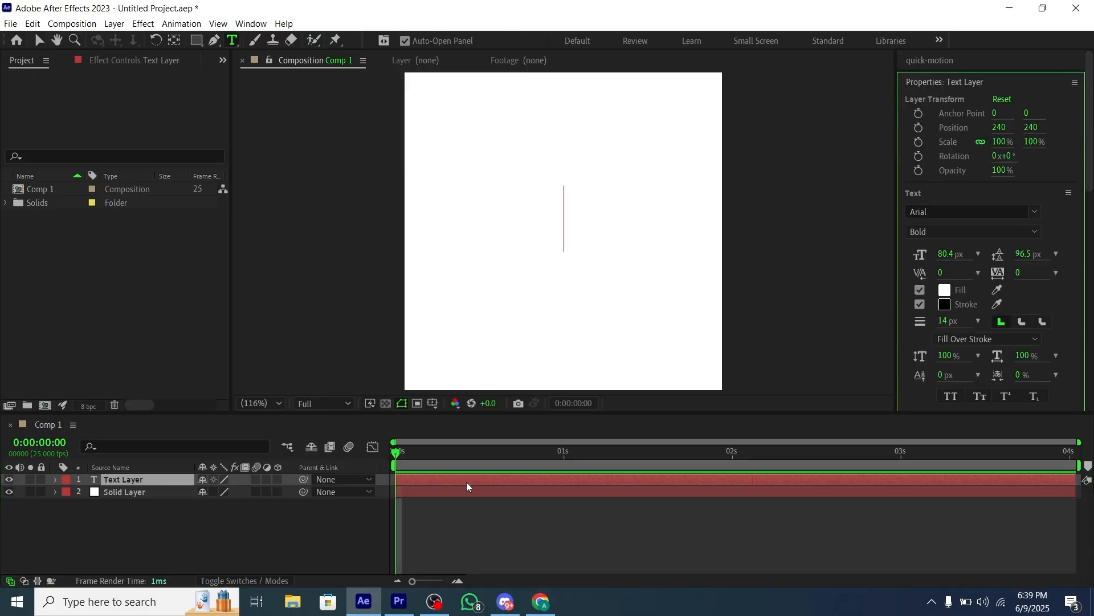
pyautogui.write('WELCOME')
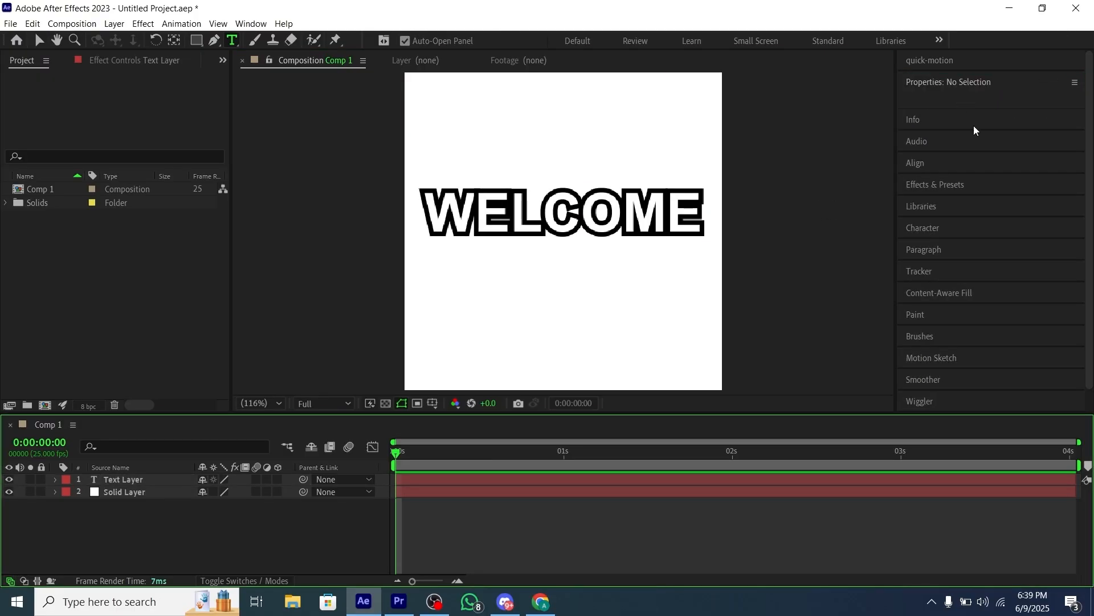
pyautogui.click(929, 60)
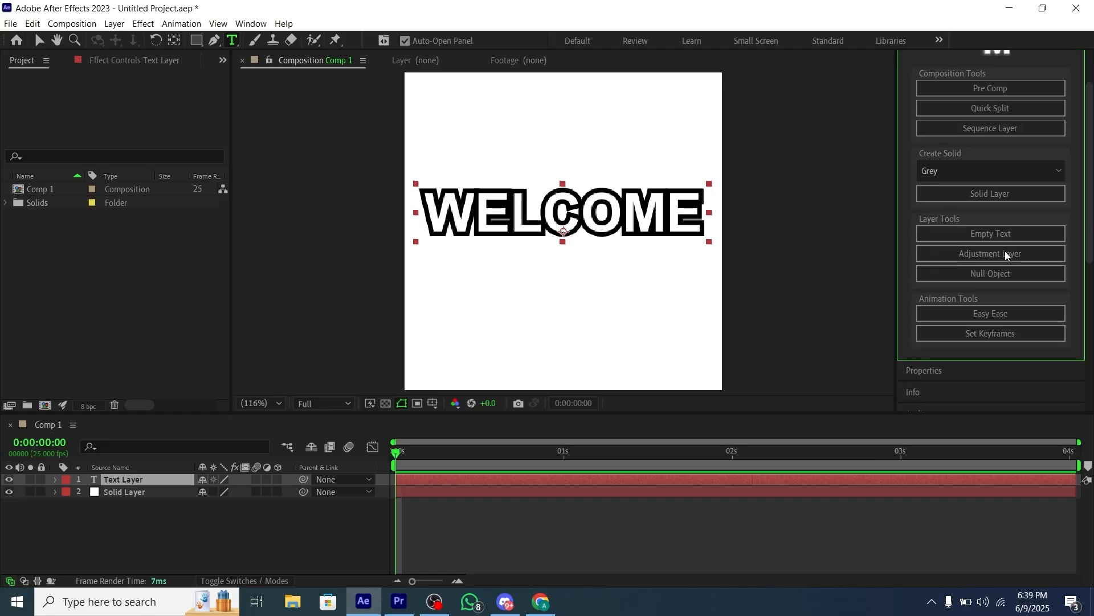
# Add an adjustment layer and parent it to a new Null 1.
pyautogui.click(990, 253)
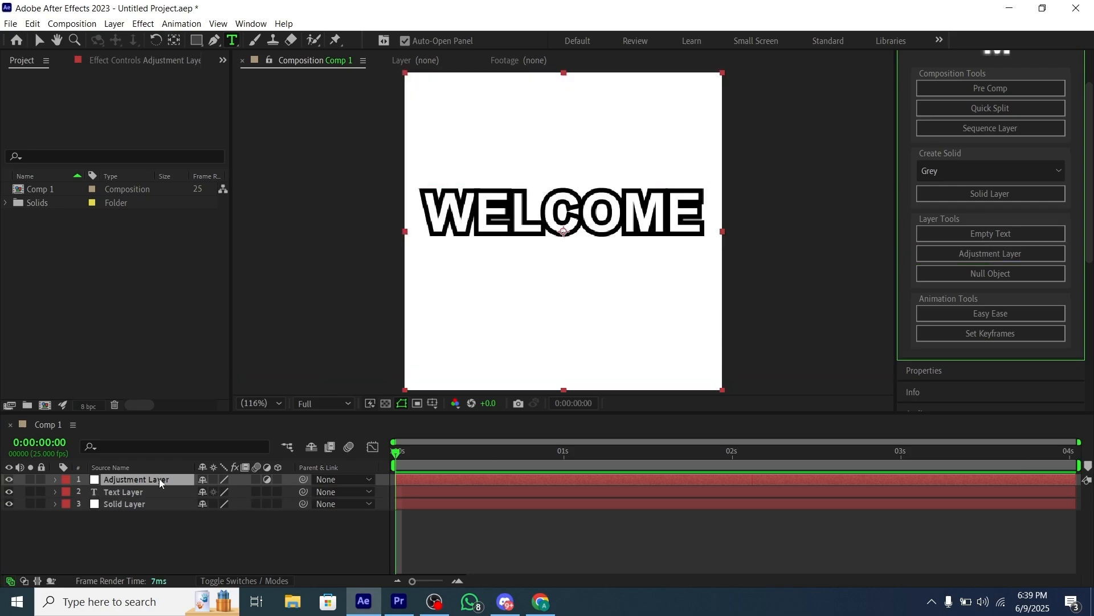
pyautogui.click(989, 272)
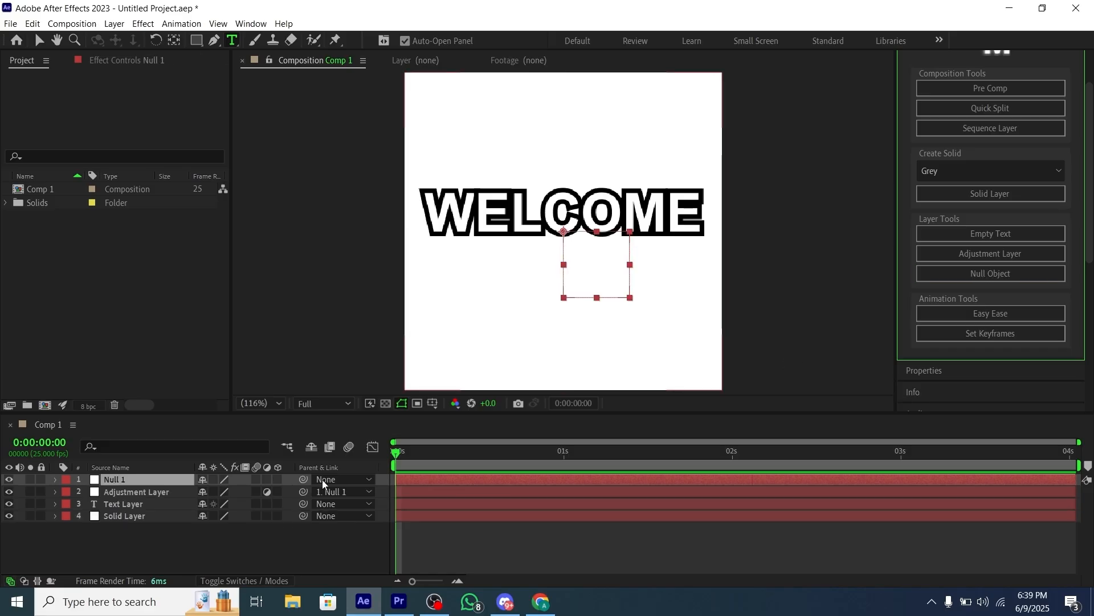
pyautogui.click(135, 491)
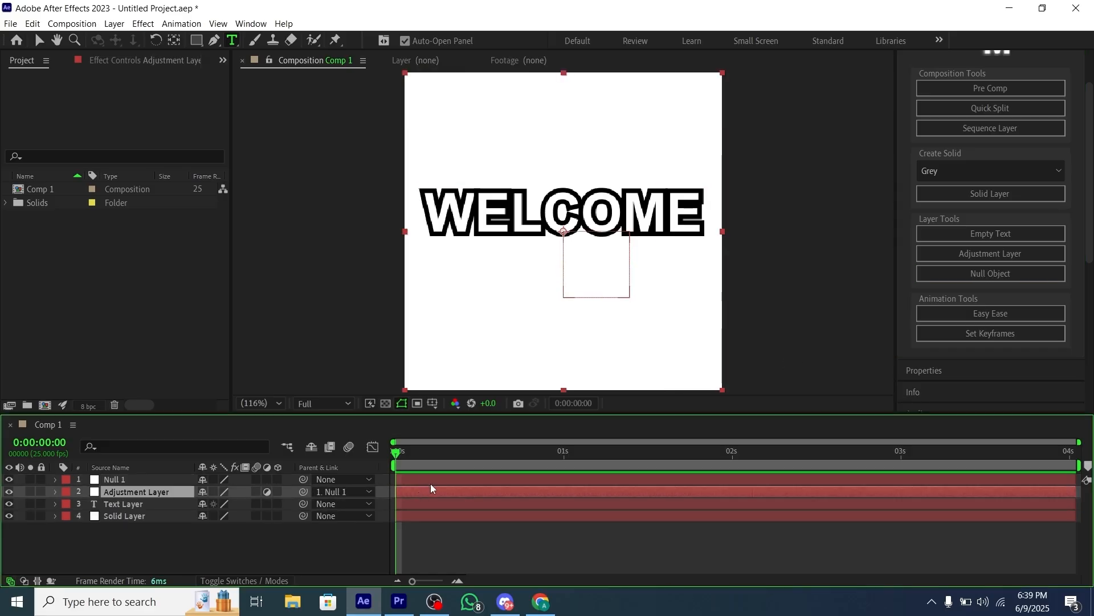
# Parent the Solid Layer to a new Null 2.
pyautogui.click(124, 515)
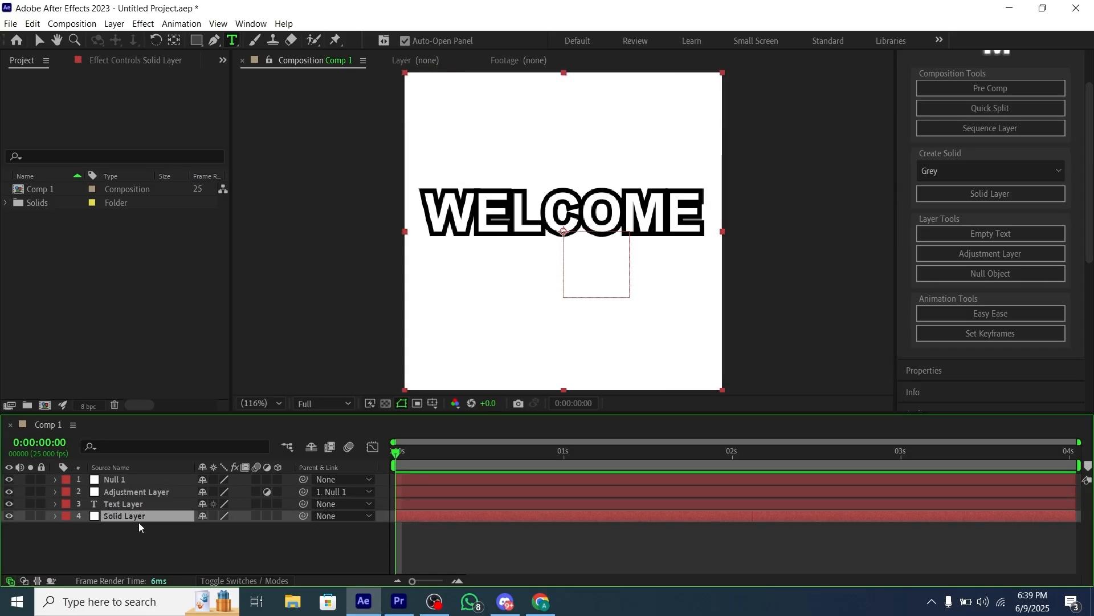
pyautogui.click(989, 272)
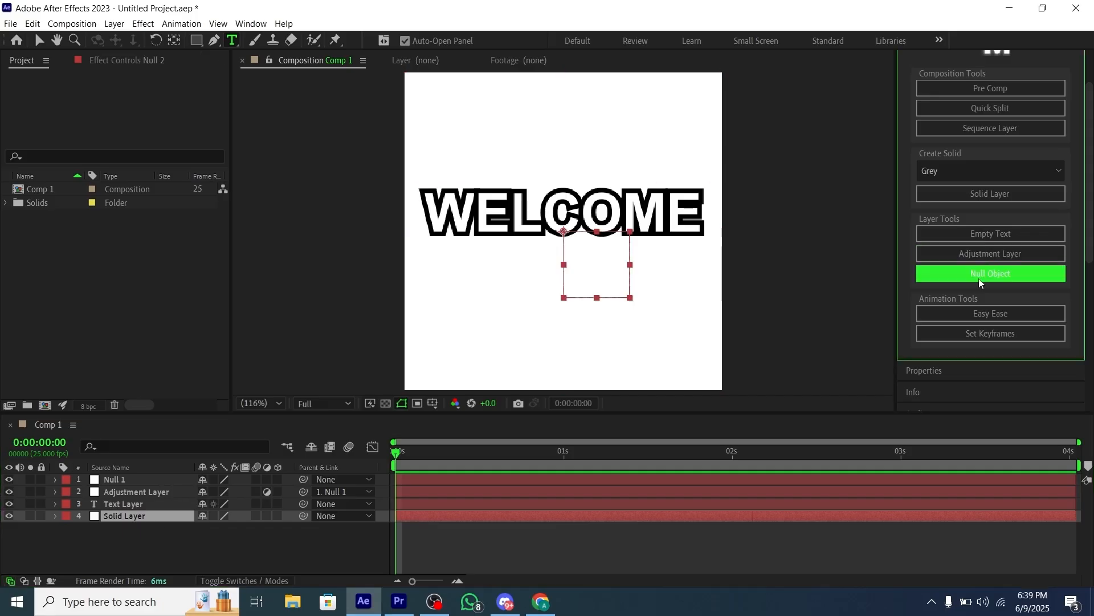
pyautogui.click(990, 273)
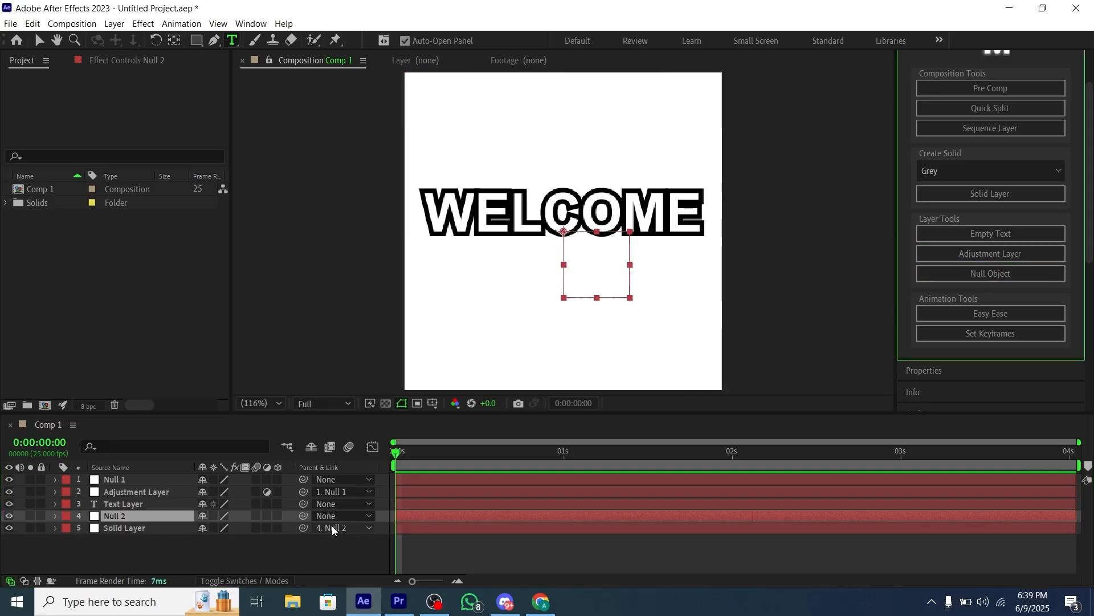
pyautogui.click(989, 313)
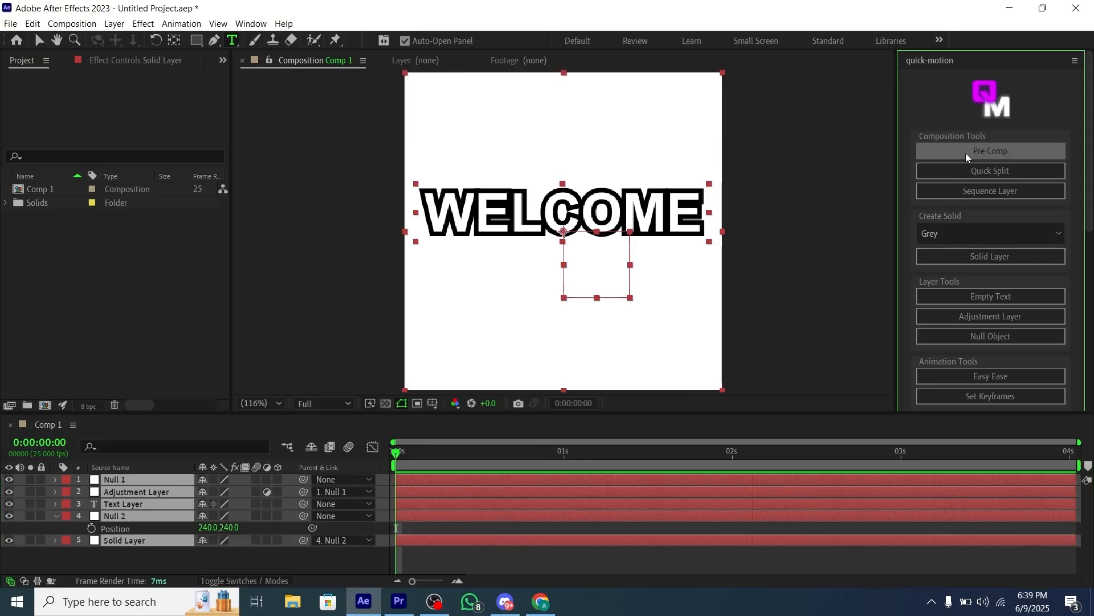
# Pre-compose each layer of Comp 1 into its own composition.
pyautogui.click(989, 151)
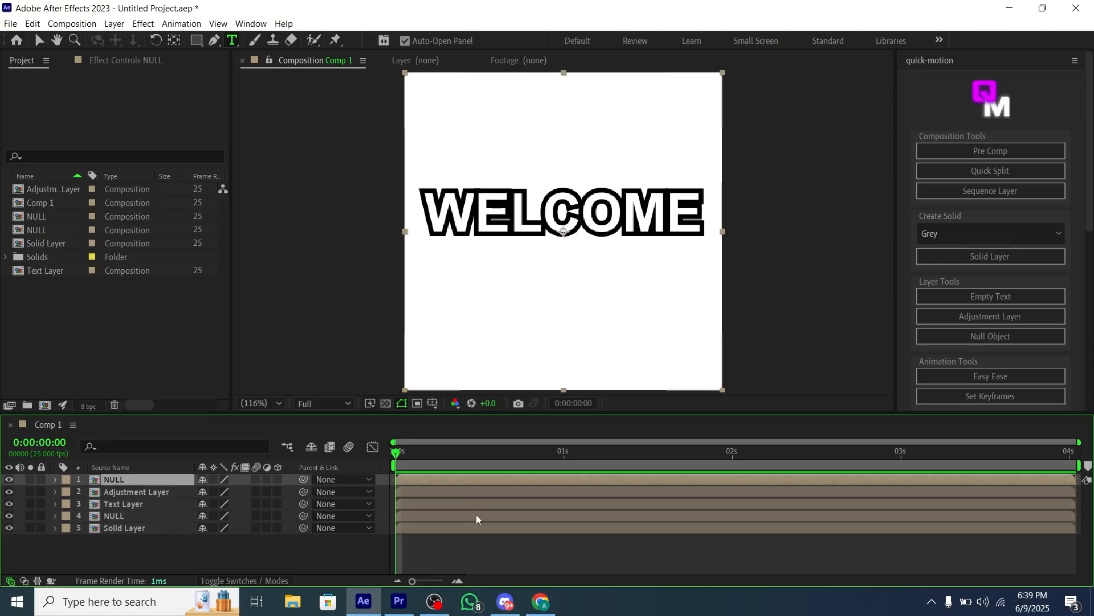
pyautogui.click(136, 492)
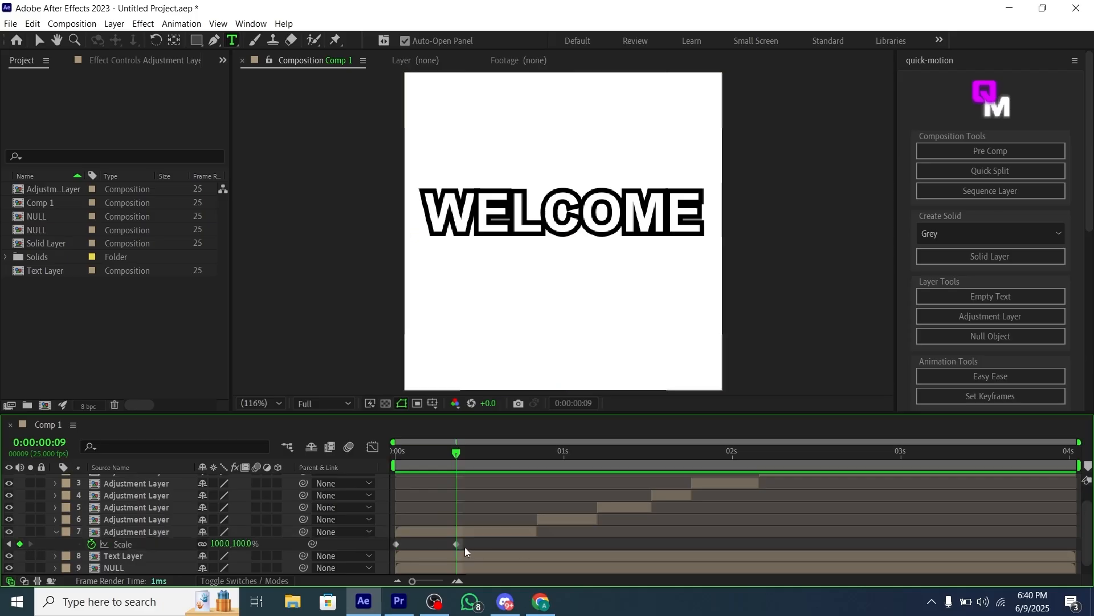
# Apply Easy Ease to the Scale keyframes on the staggered adjustment layers.
pyautogui.click(989, 376)
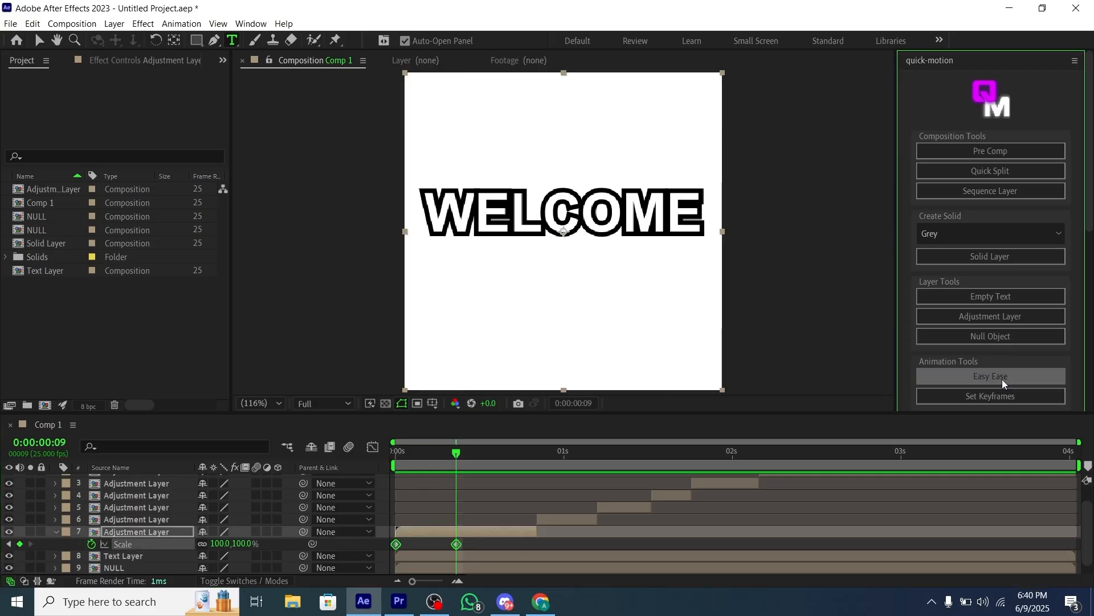
pyautogui.click(989, 376)
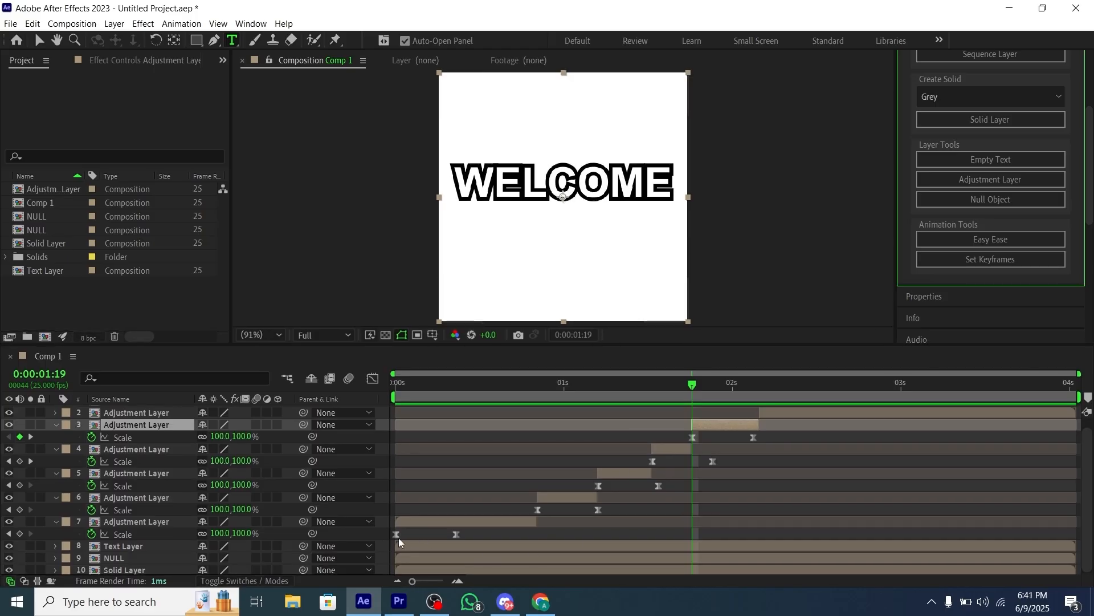
# Fit each adjustment layer's Scale keyframes to its clip's start and end.
pyautogui.click(989, 238)
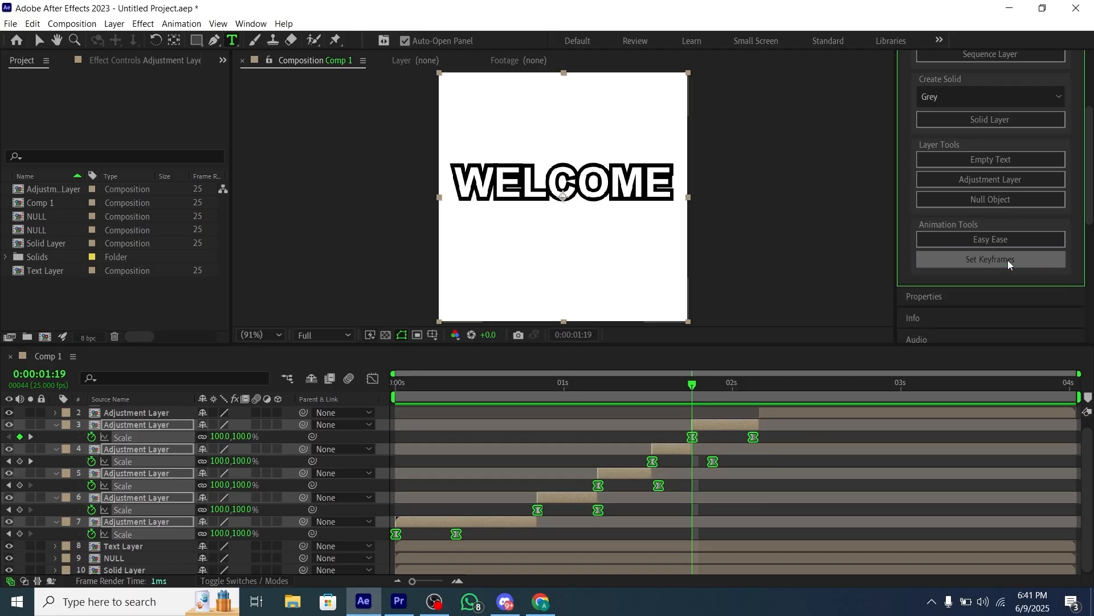
pyautogui.click(990, 259)
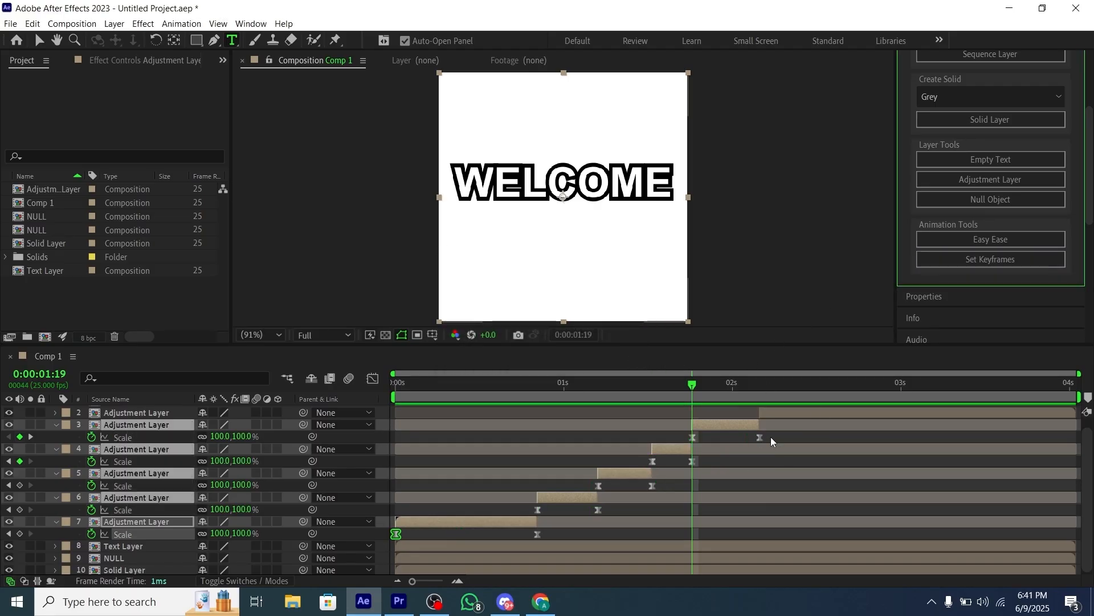
pyautogui.moveTo(550, 537)
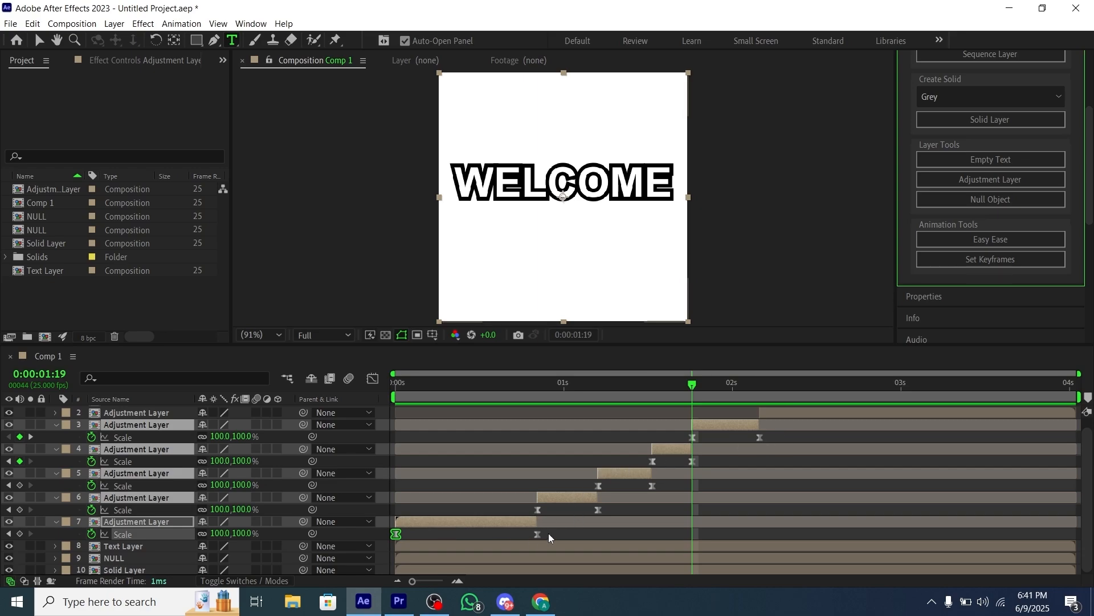
pyautogui.moveTo(1021, 418)
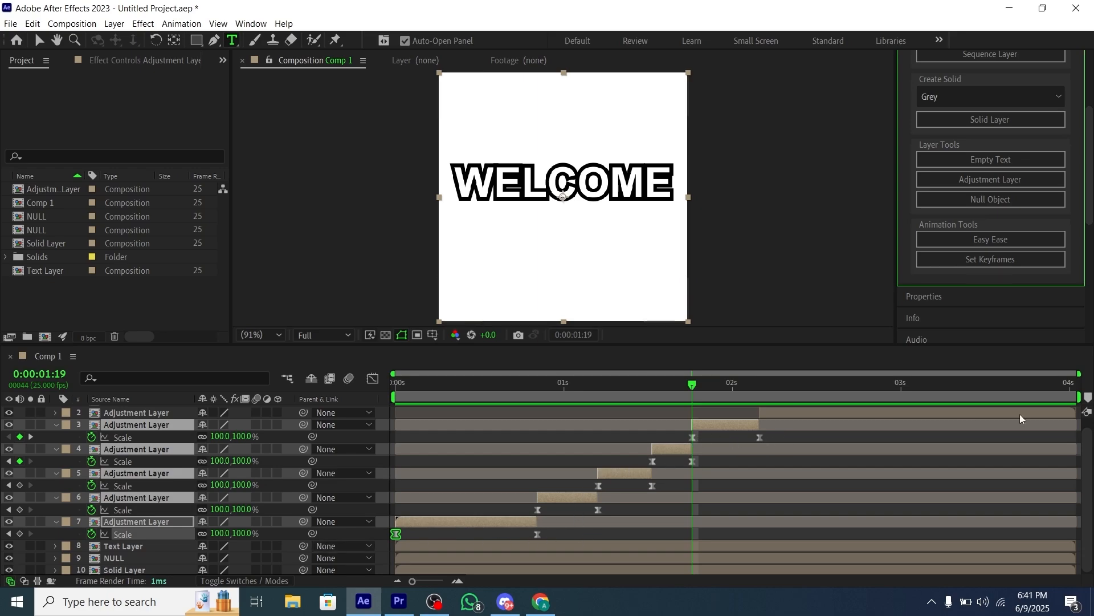